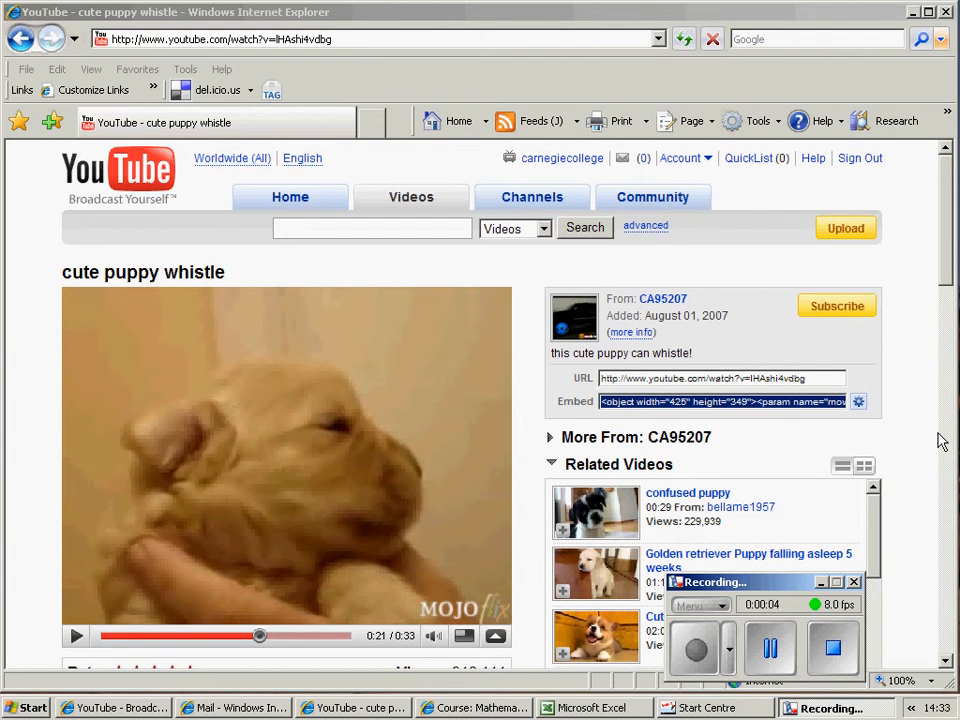
pyautogui.moveTo(912, 449)
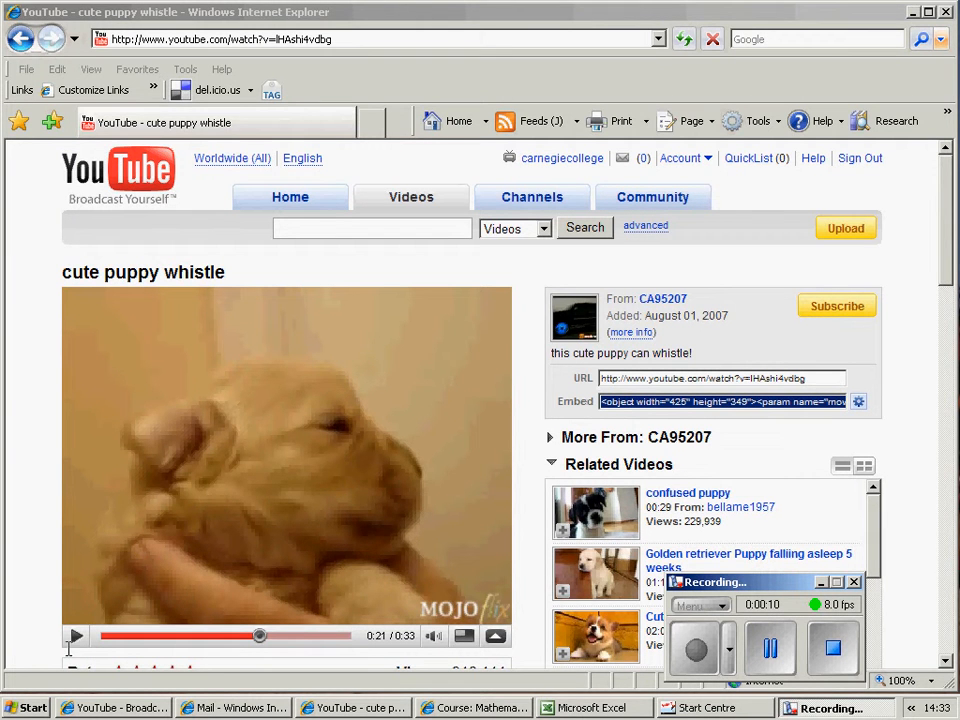
# Resume the puppy whistle video and copy its YouTube embed code
pyautogui.click(75, 637)
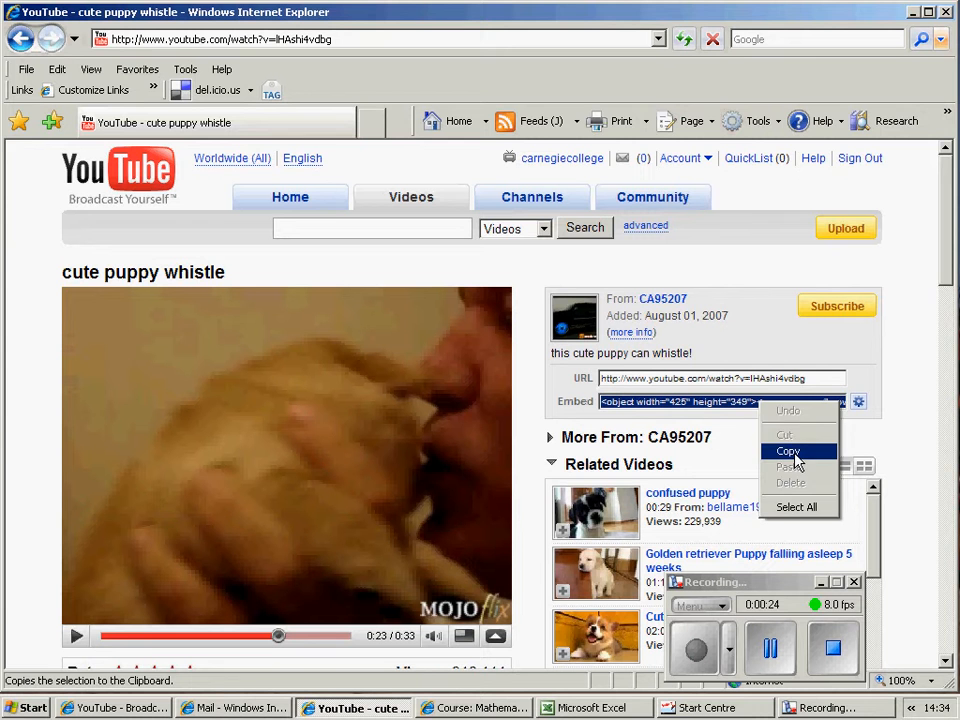
pyautogui.click(789, 451)
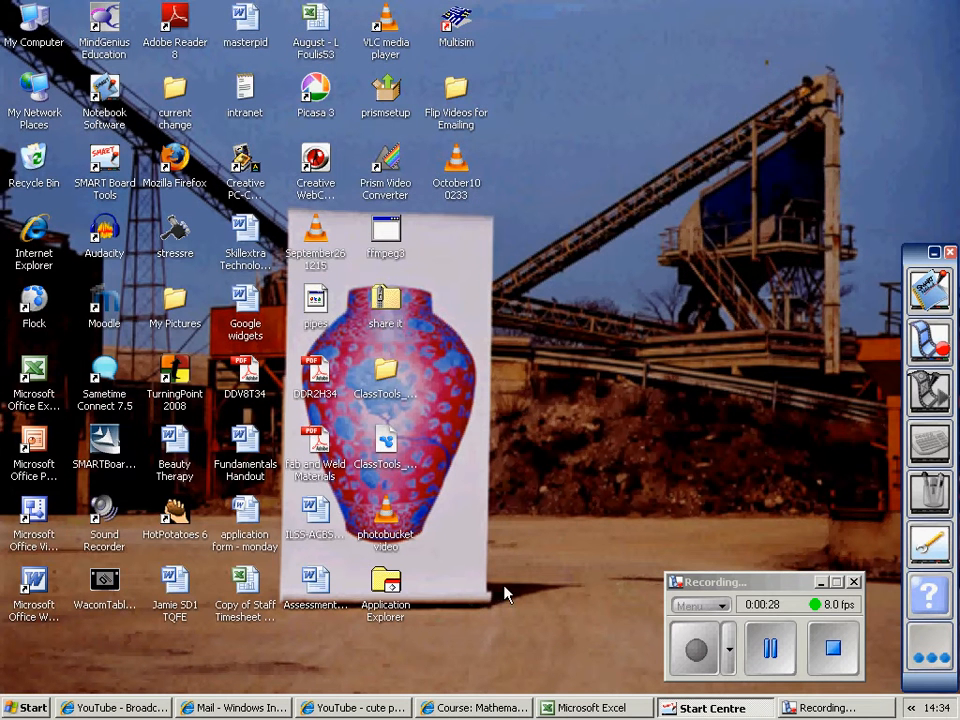
pyautogui.moveTo(505, 715)
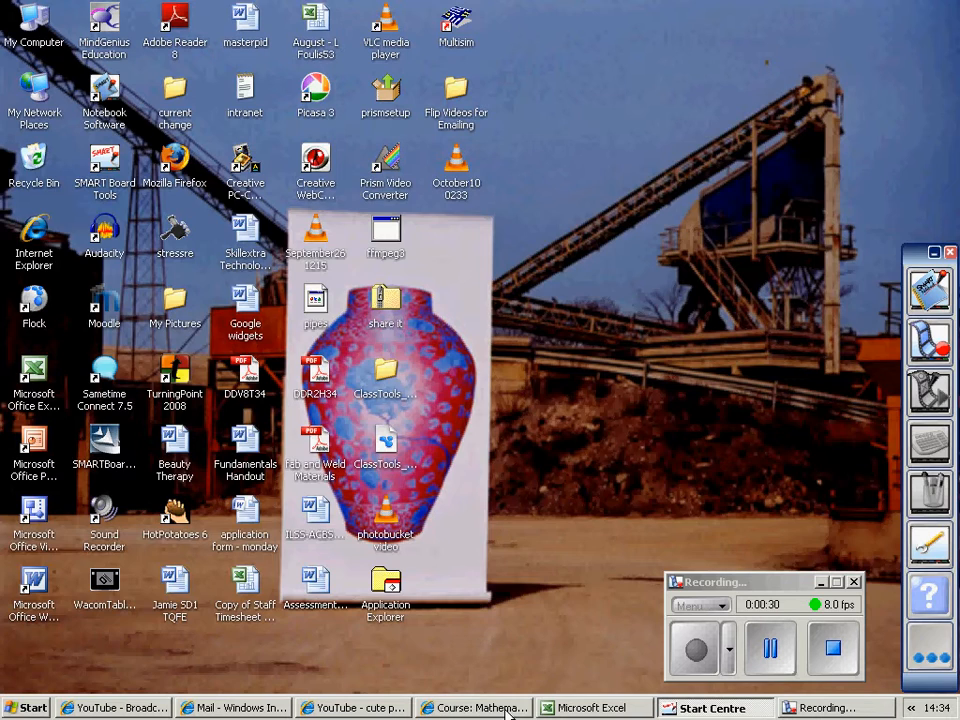
# Switch to the Mathematics for Engineering course and scroll down to its topic sections
pyautogui.click(475, 707)
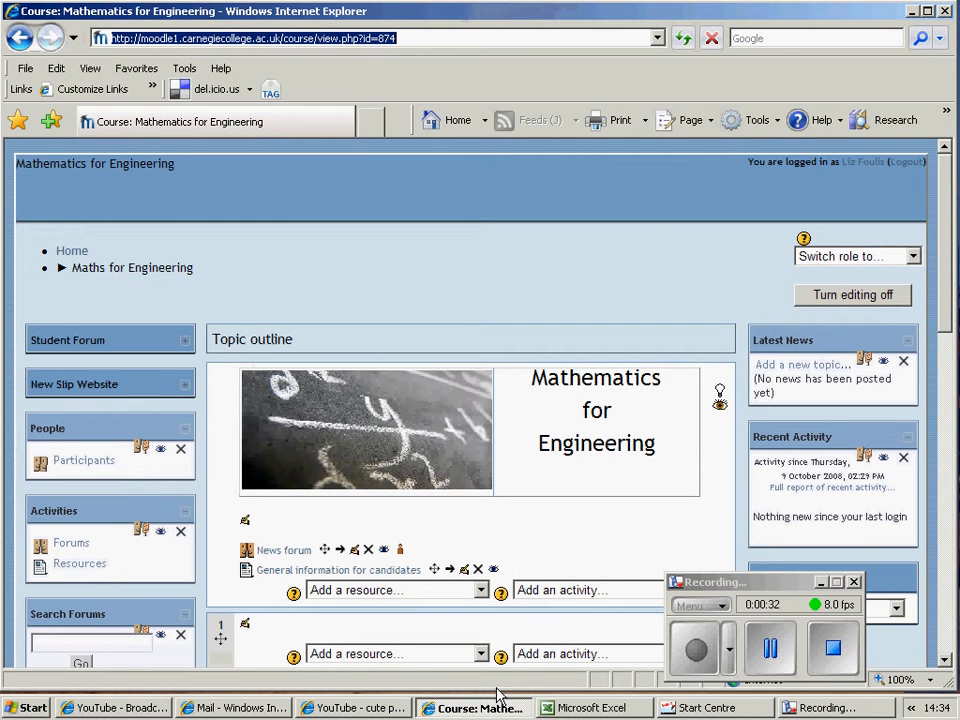
pyautogui.scroll(-3)
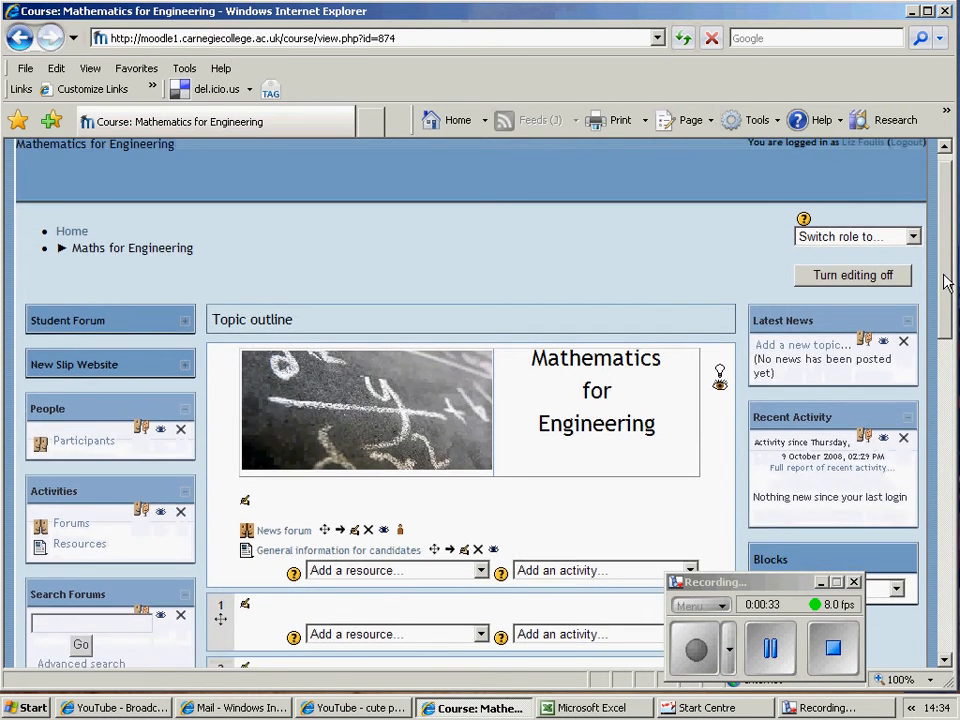
pyautogui.scroll(-3)
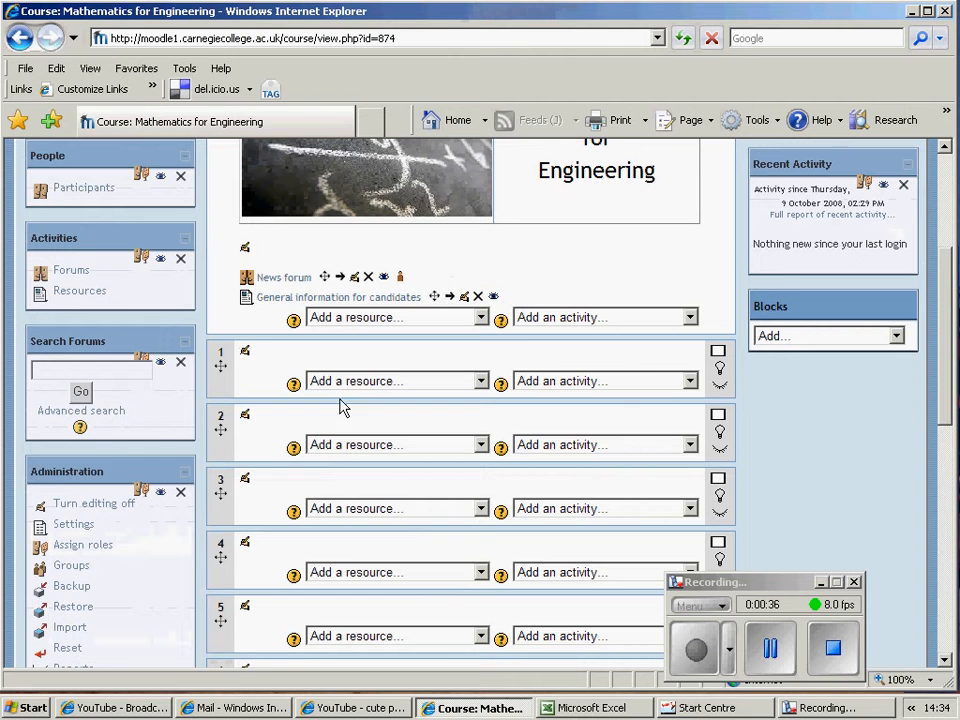
pyautogui.moveTo(244, 352)
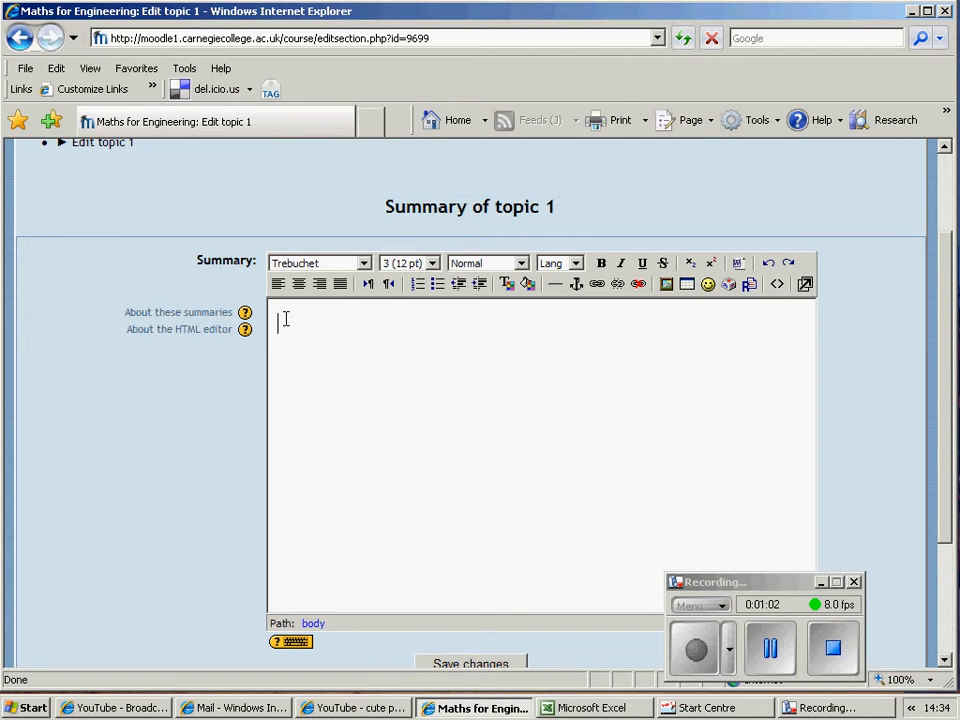
# Paste the embed code into topic 1's Summary editor, then delete the pasted text
pyautogui.rightClick(283, 325)
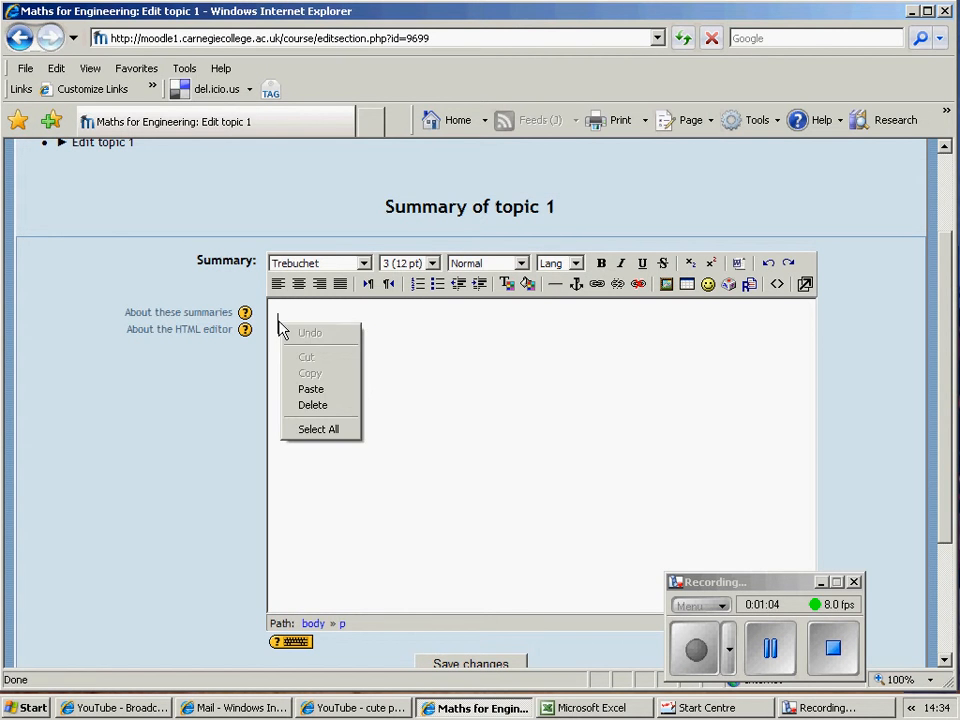
pyautogui.click(311, 389)
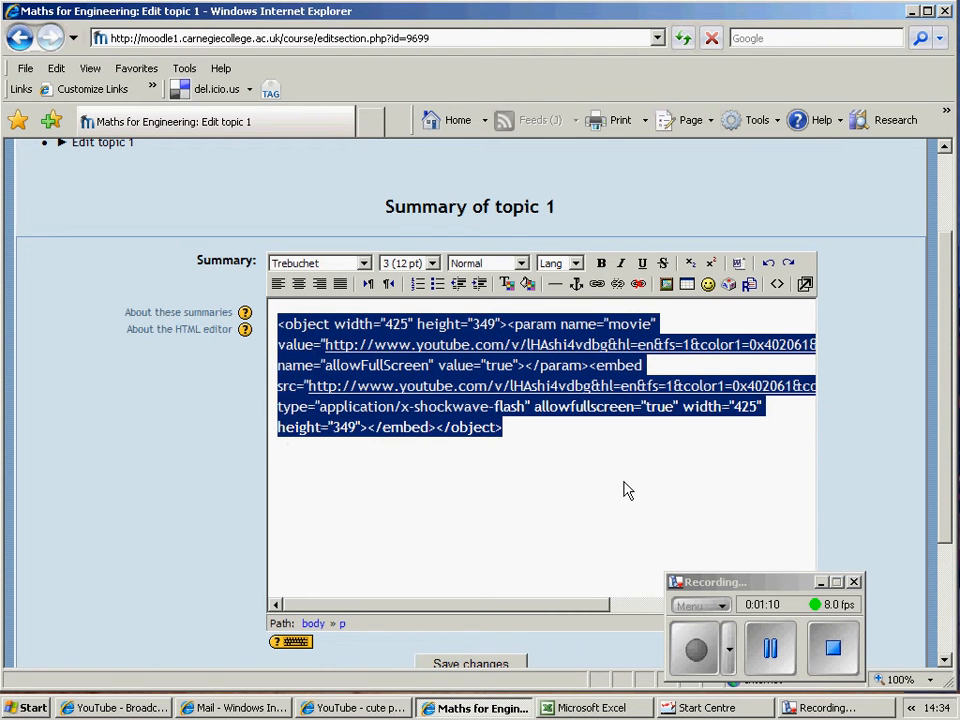
pyautogui.press('Delete')
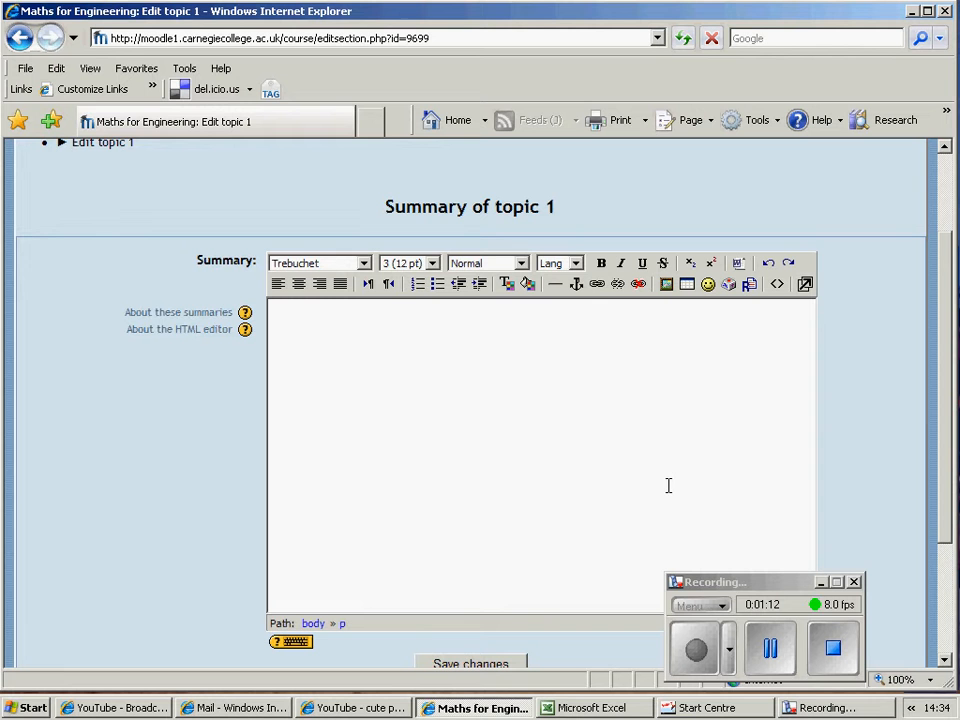
pyautogui.moveTo(777, 284)
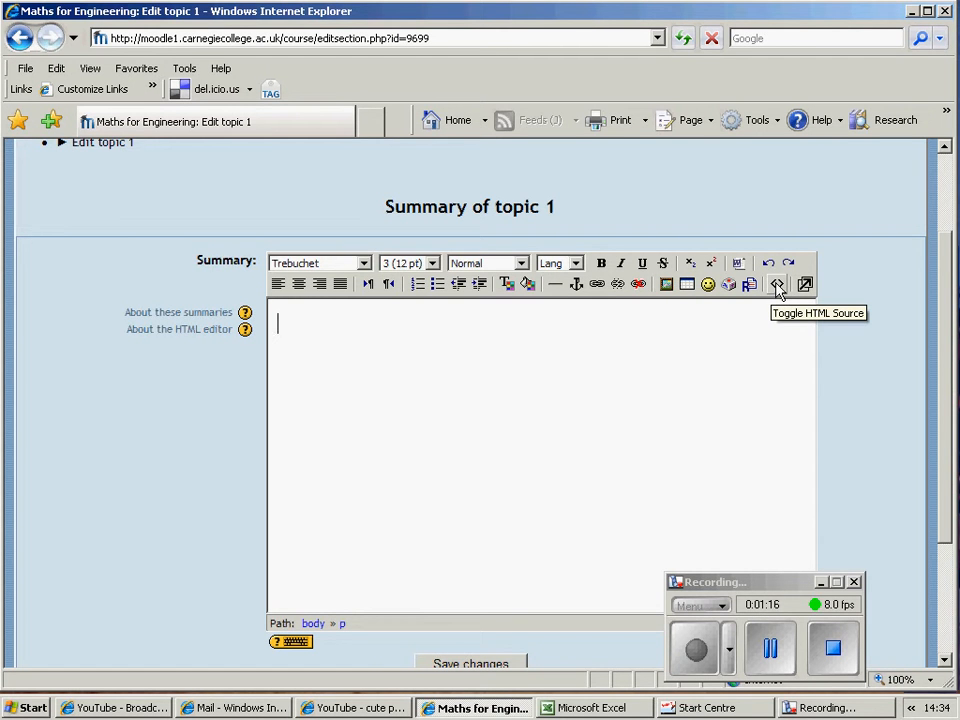
# Paste the embed code in HTML source view over the leftover markup and add <p>
pyautogui.click(777, 284)
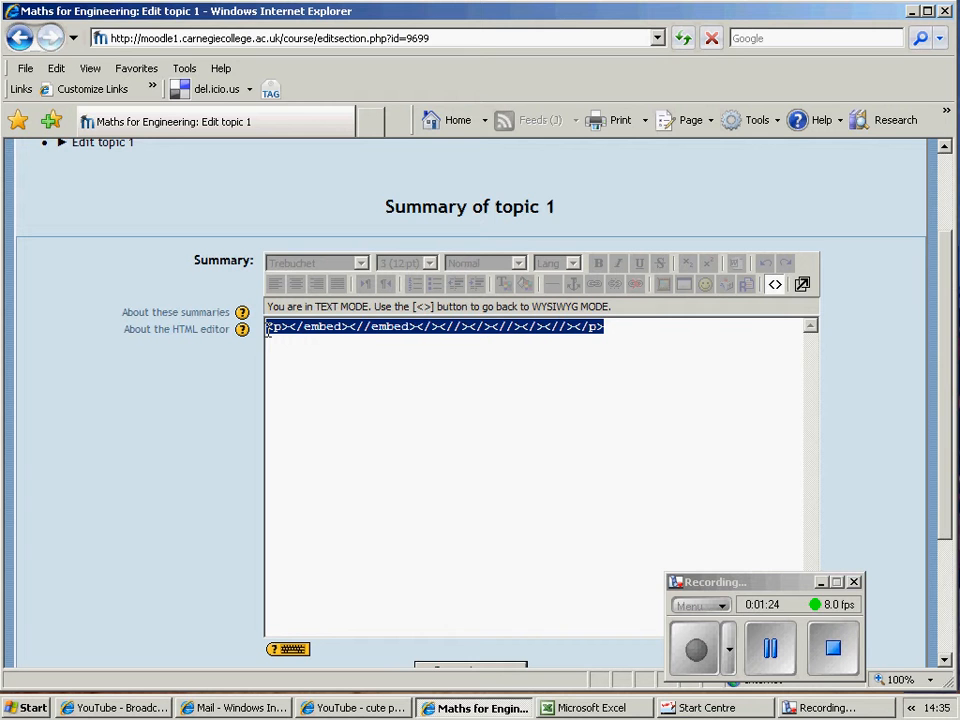
pyautogui.press('Delete')
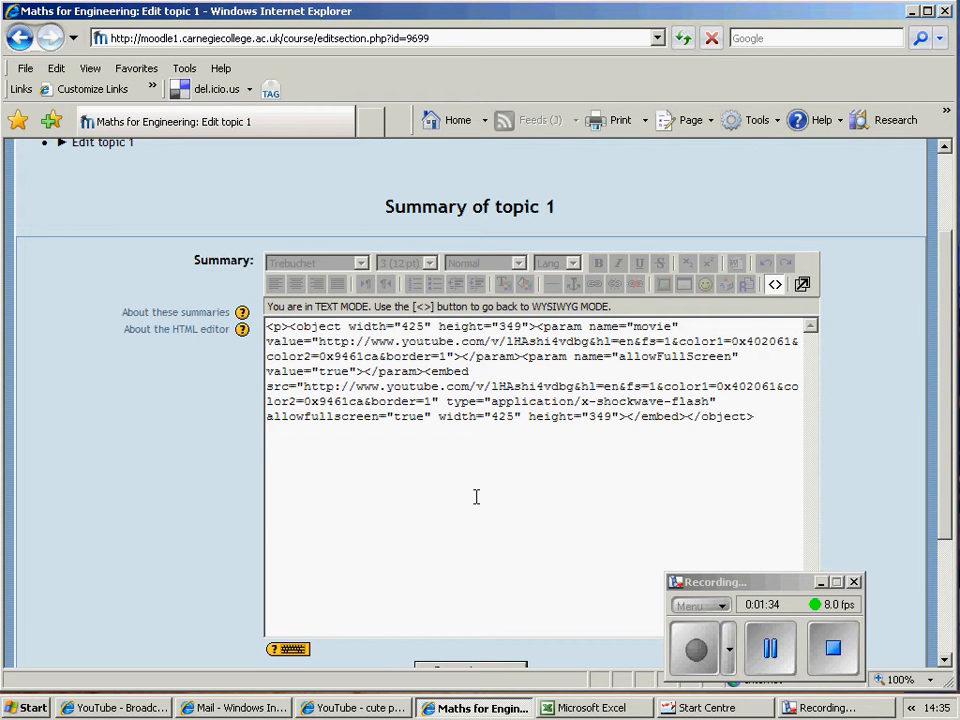
pyautogui.moveTo(771, 440)
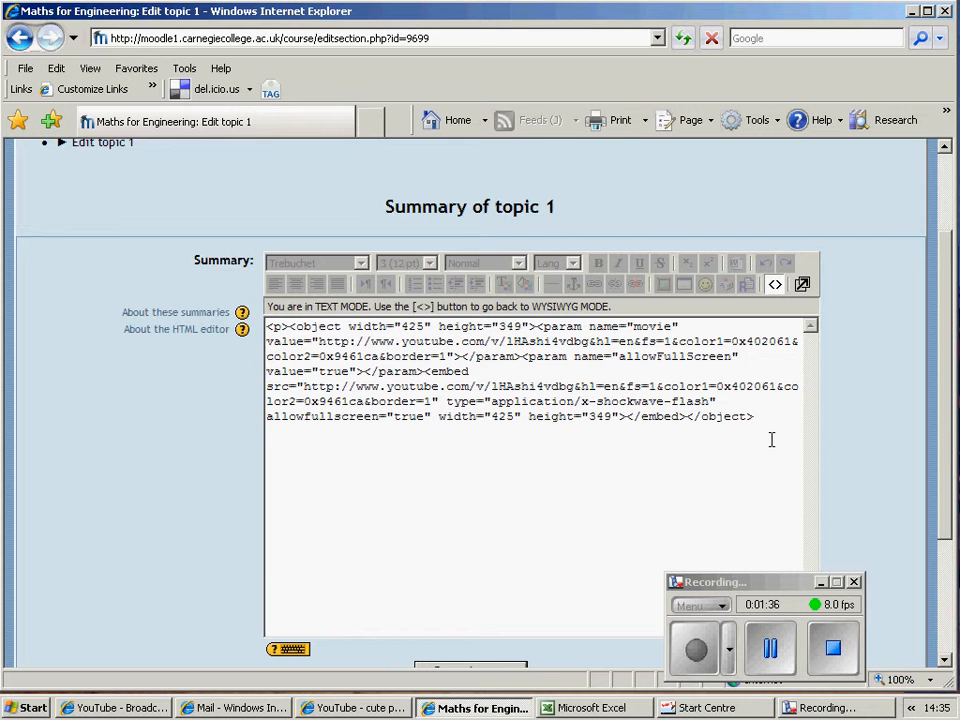
pyautogui.write('<p>')
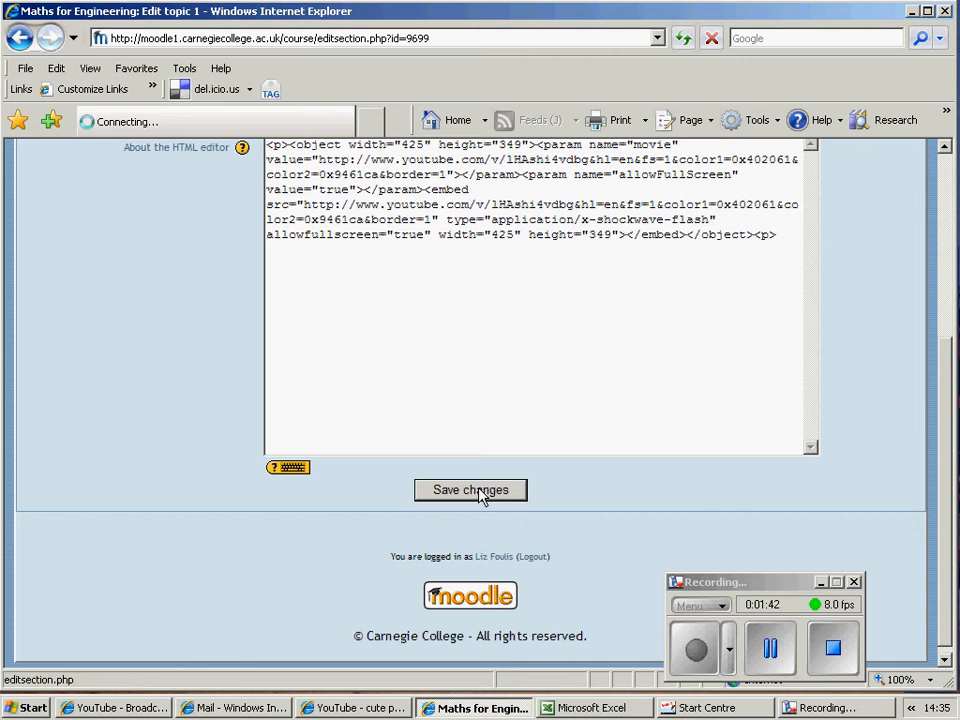
# Save changes to topic 1's summary to return to the course page
pyautogui.click(470, 490)
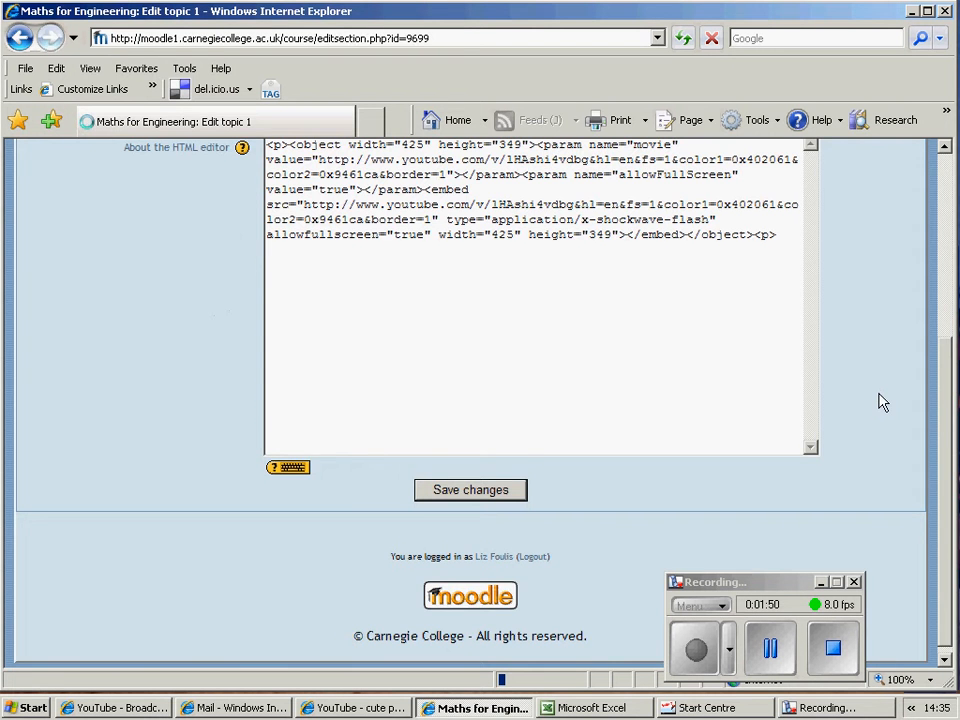
pyautogui.click(470, 489)
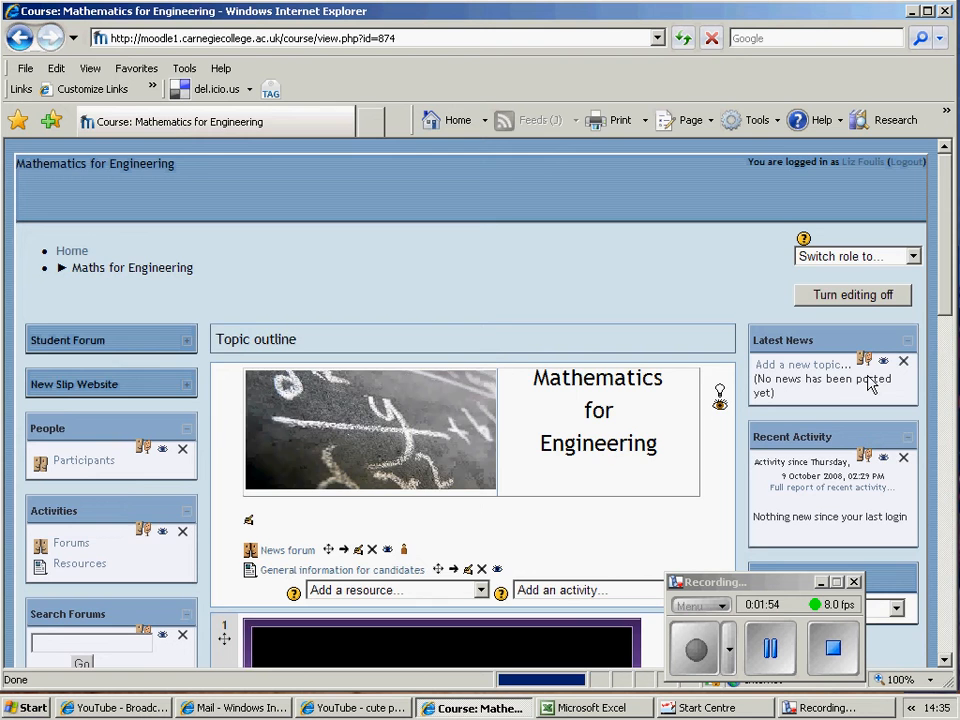
# Activate and play the embedded puppy video in topic 1, then pause it
pyautogui.scroll(-3)
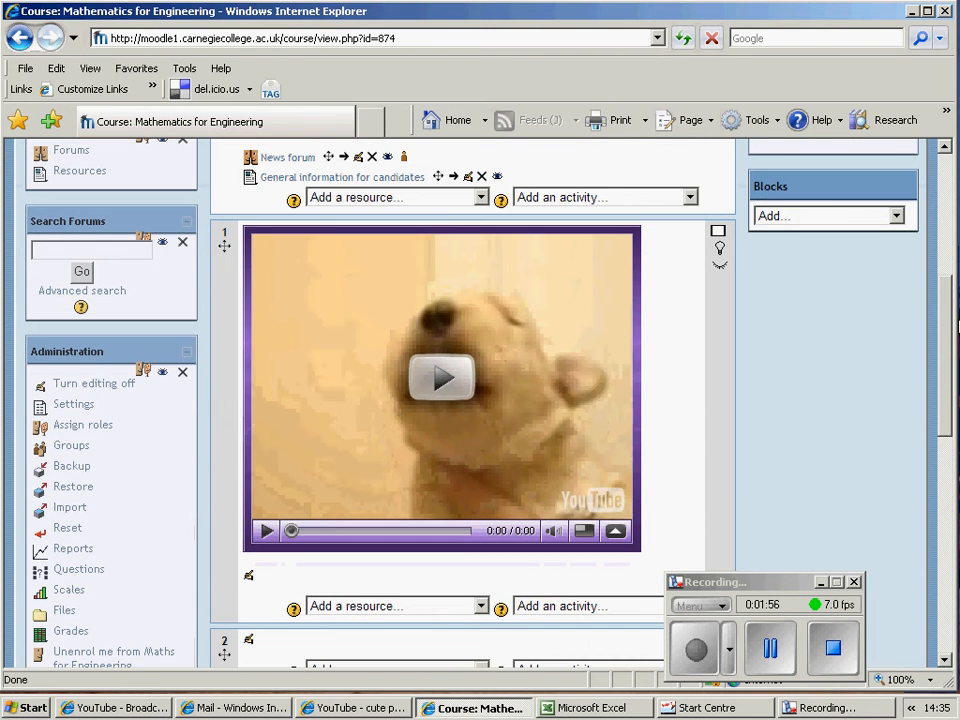
pyautogui.moveTo(440, 380)
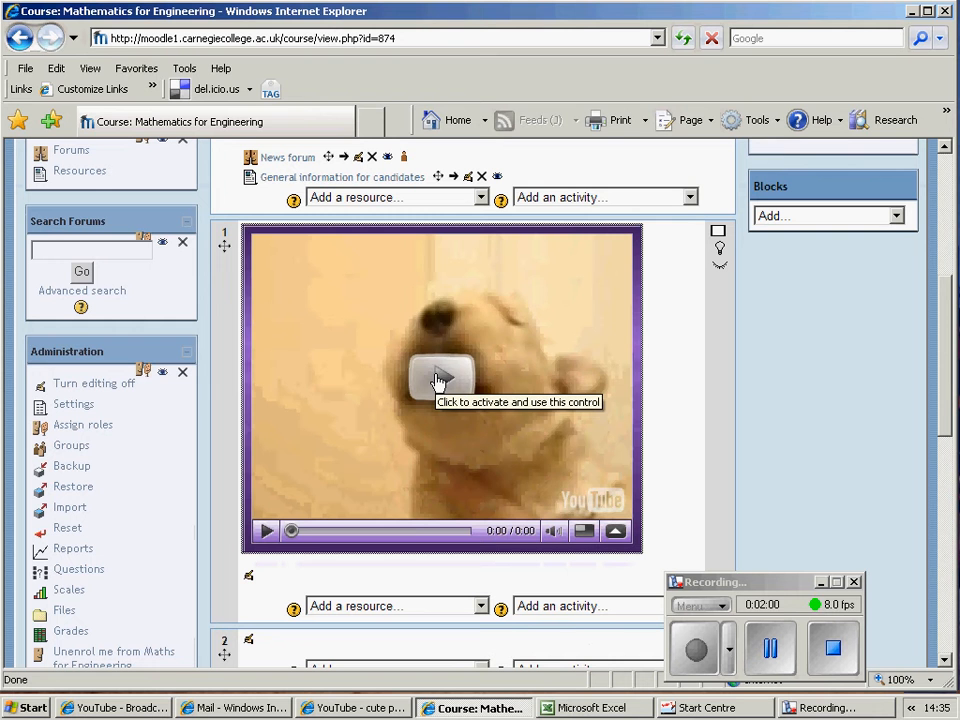
pyautogui.click(440, 378)
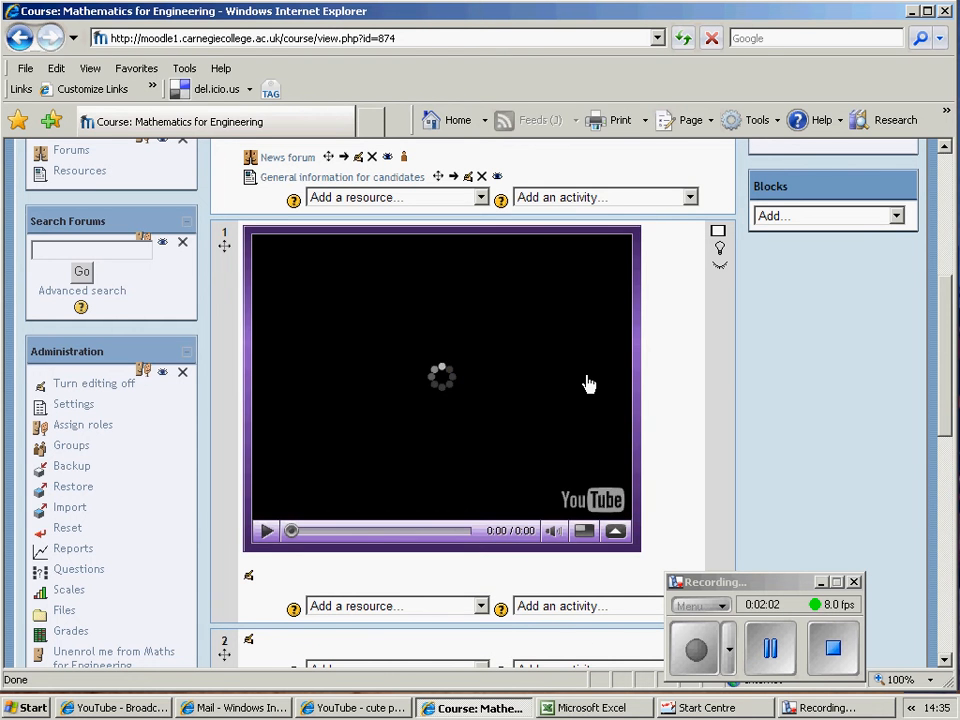
pyautogui.click(266, 530)
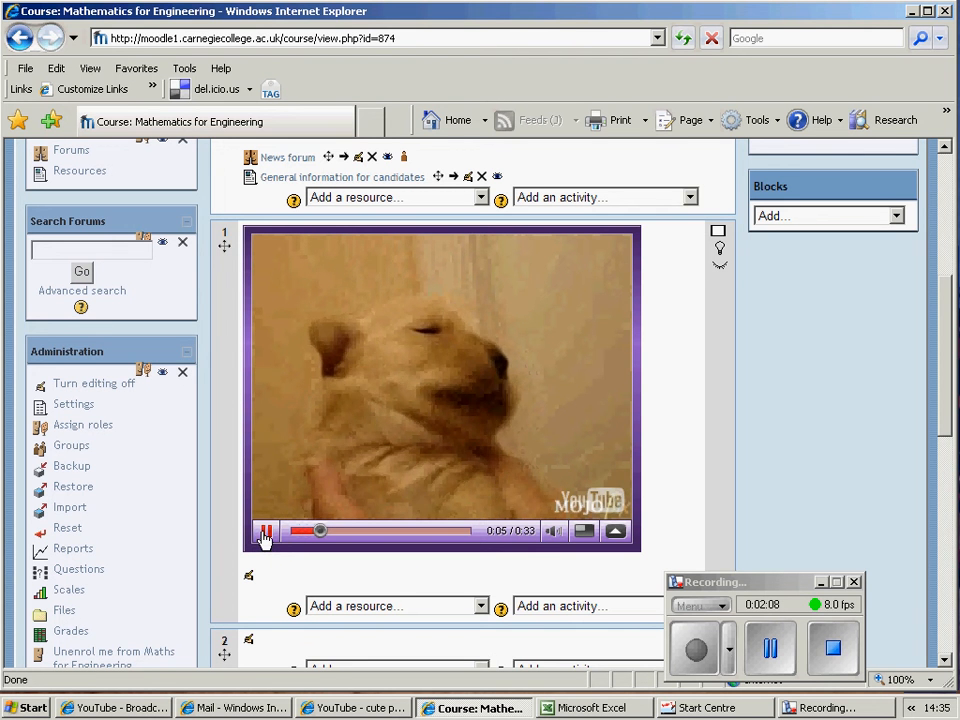
pyautogui.click(265, 531)
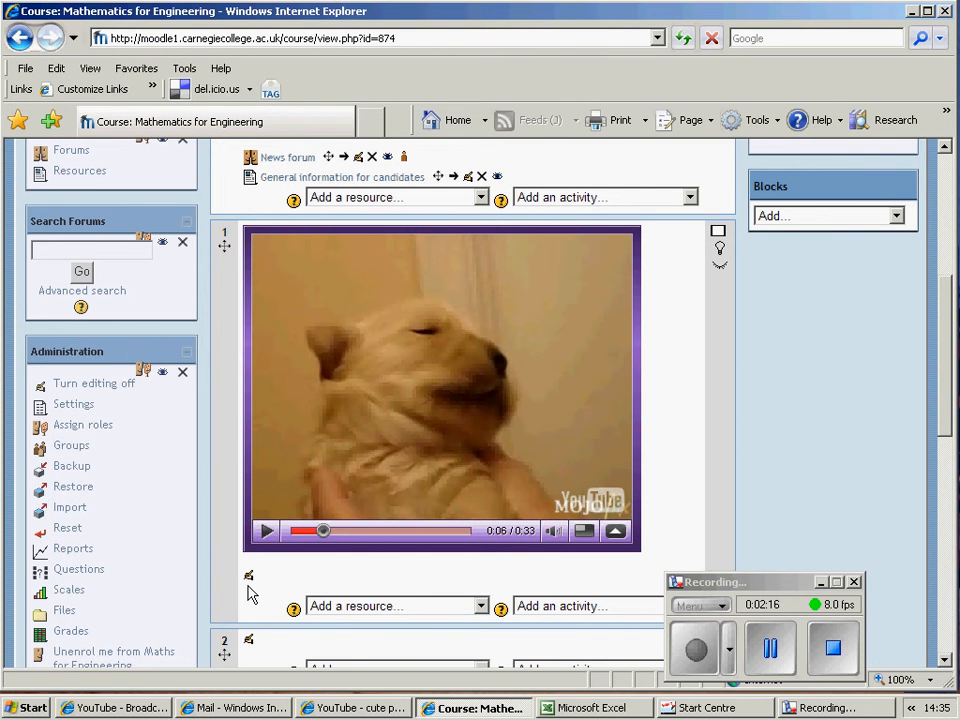
pyautogui.moveTo(248, 576)
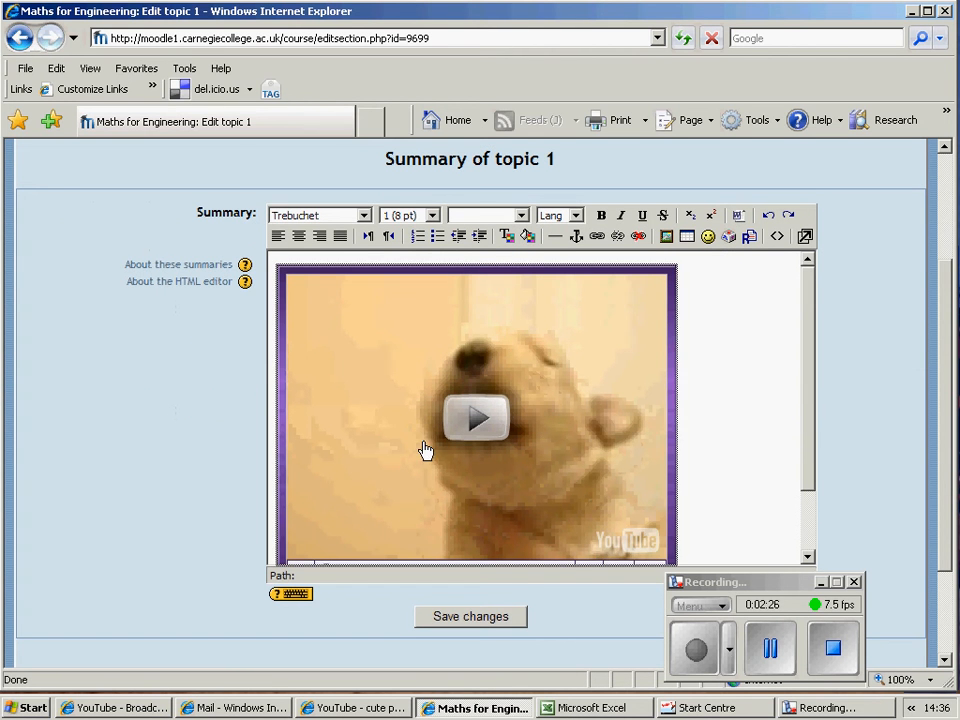
pyautogui.moveTo(755, 401)
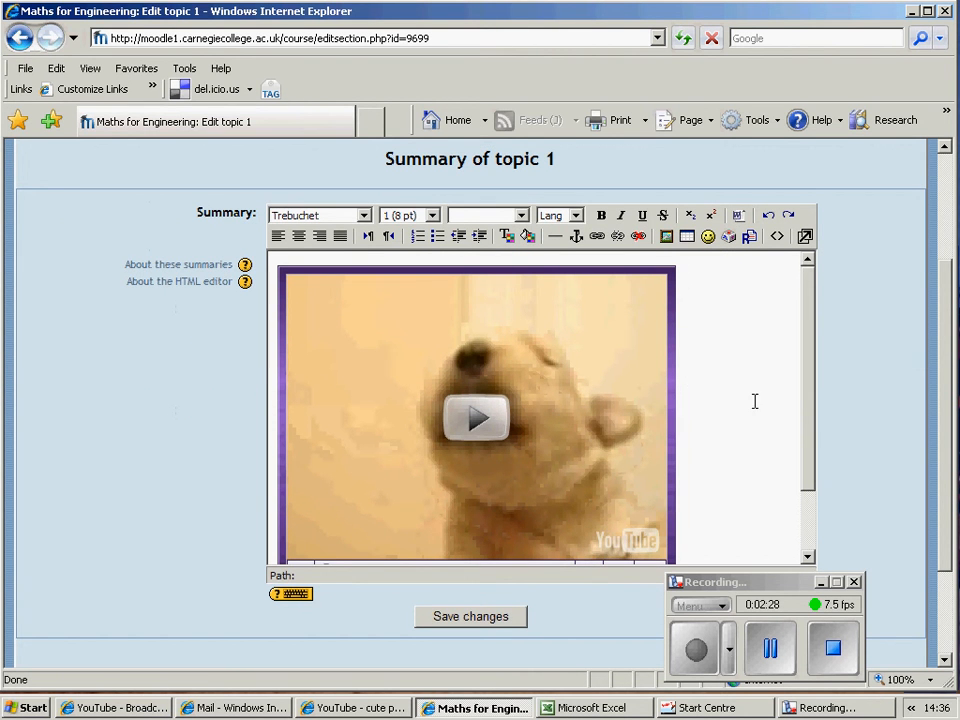
pyautogui.moveTo(778, 237)
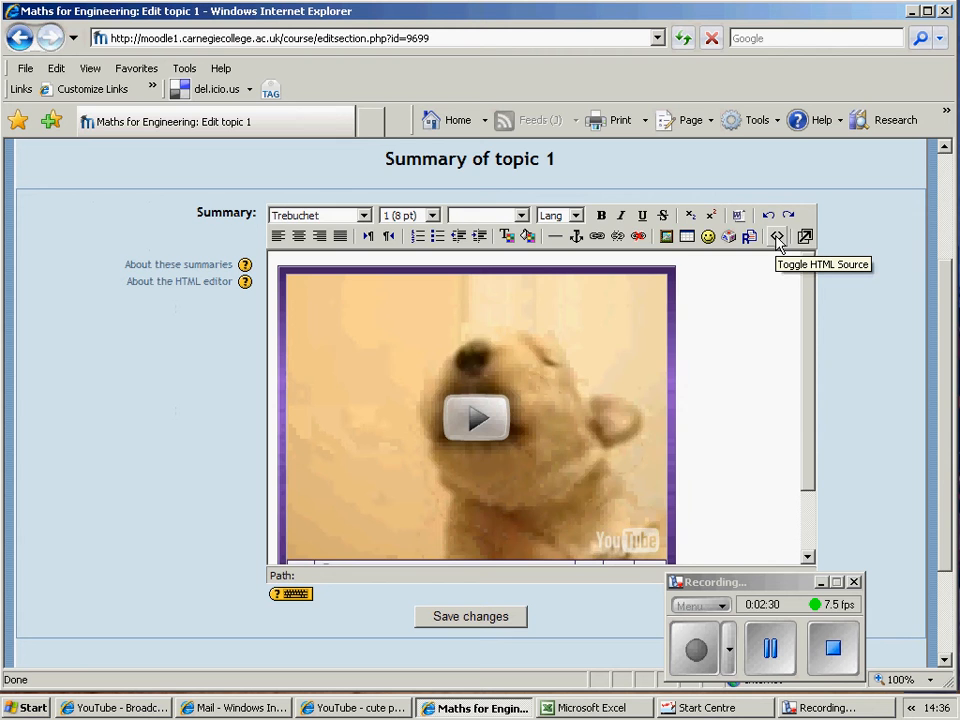
# In HTML source, change the embed width from 425 to 300 and height from 349 to 200
pyautogui.click(778, 237)
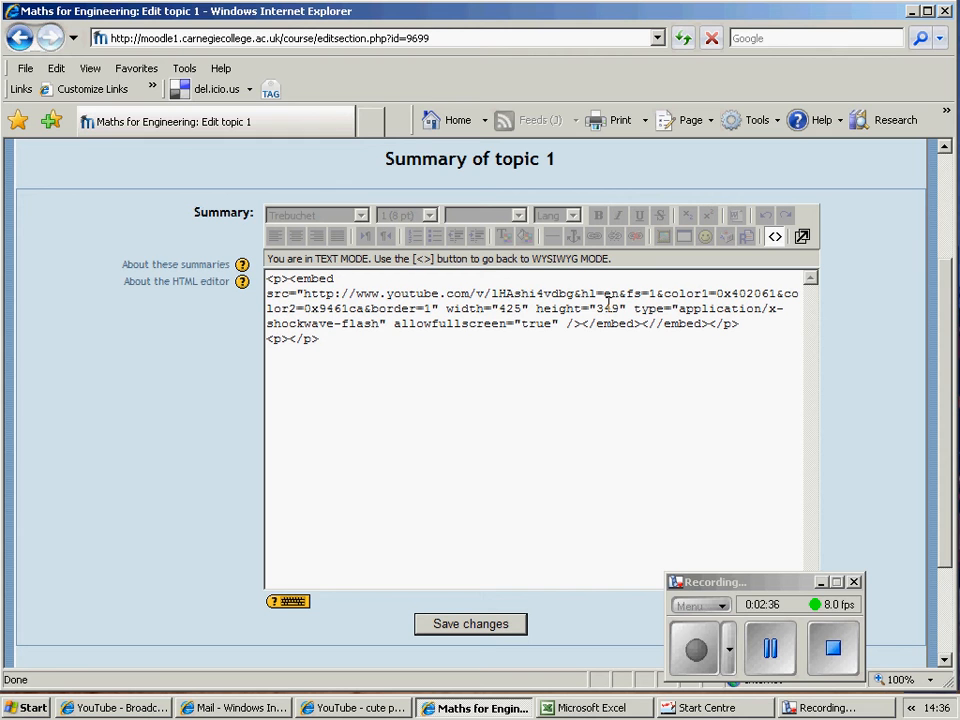
pyautogui.doubleClick(508, 308)
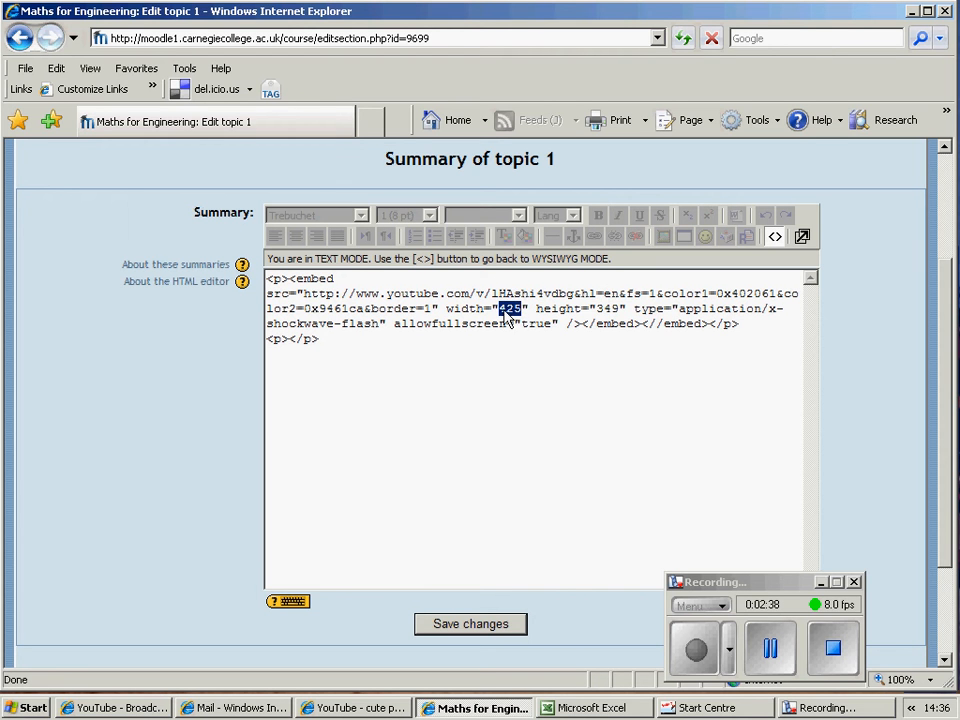
pyautogui.write('300')
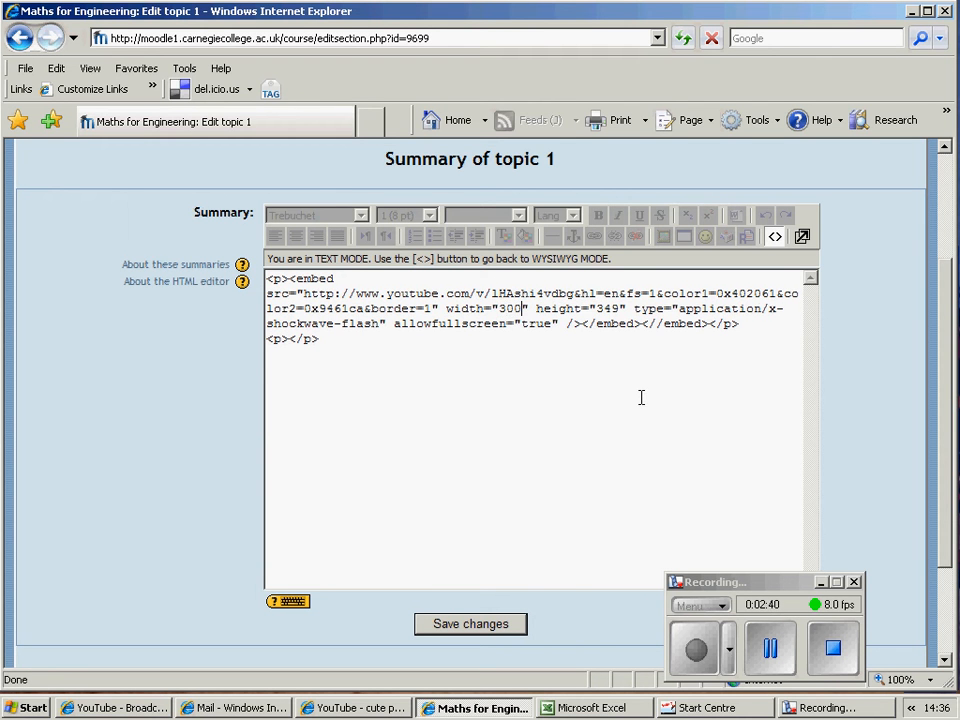
pyautogui.doubleClick(604, 309)
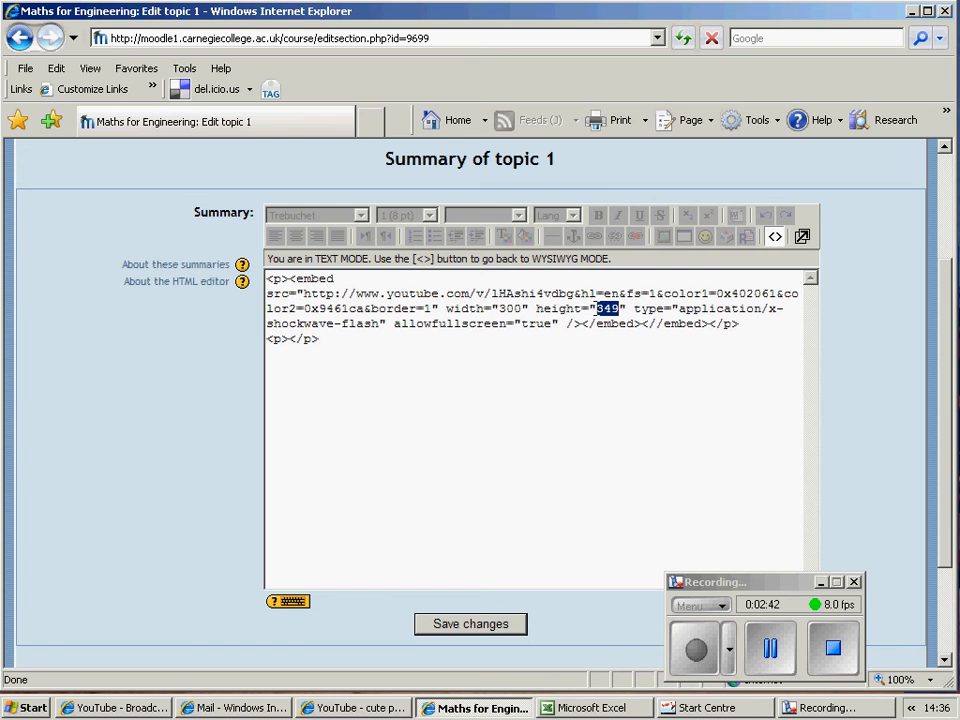
pyautogui.write('200')
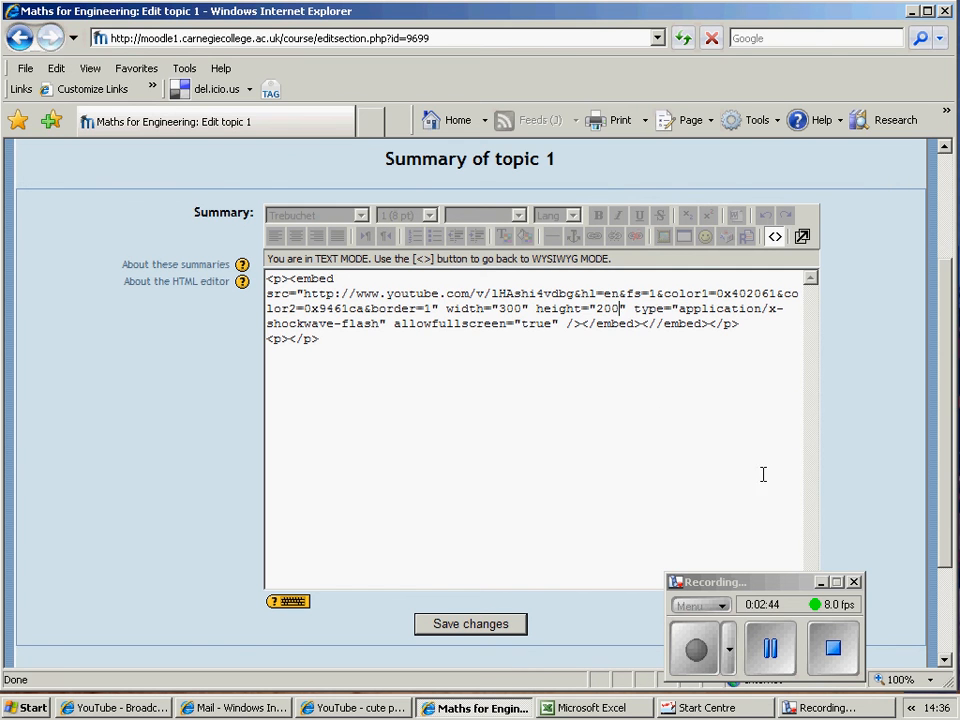
# Save the summary and scroll down to see the resized 300×200 video in topic 1
pyautogui.click(470, 623)
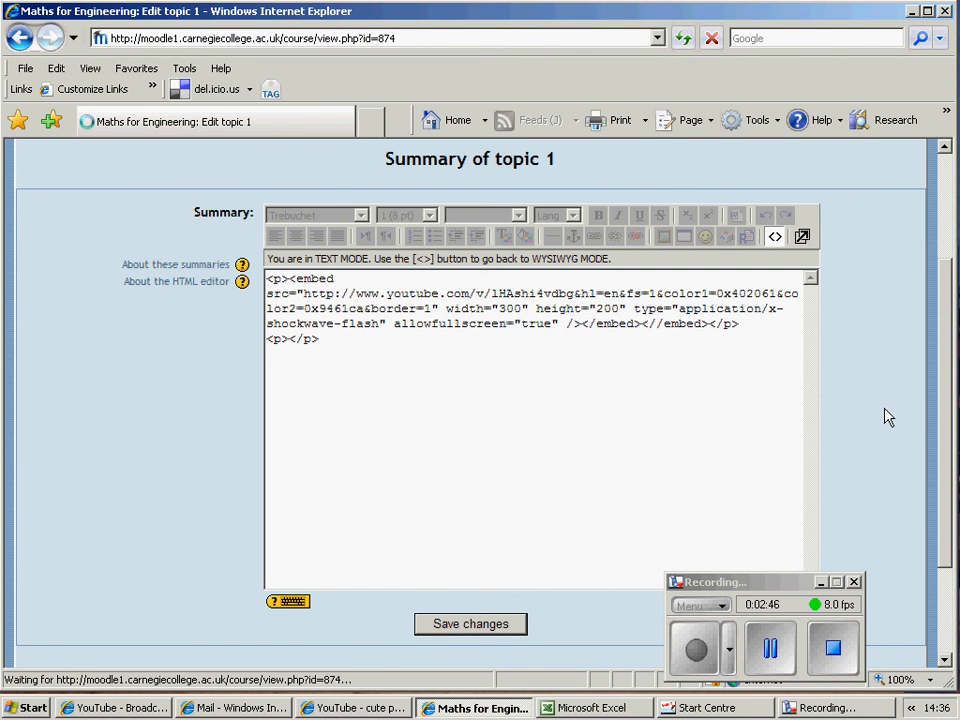
pyautogui.click(470, 623)
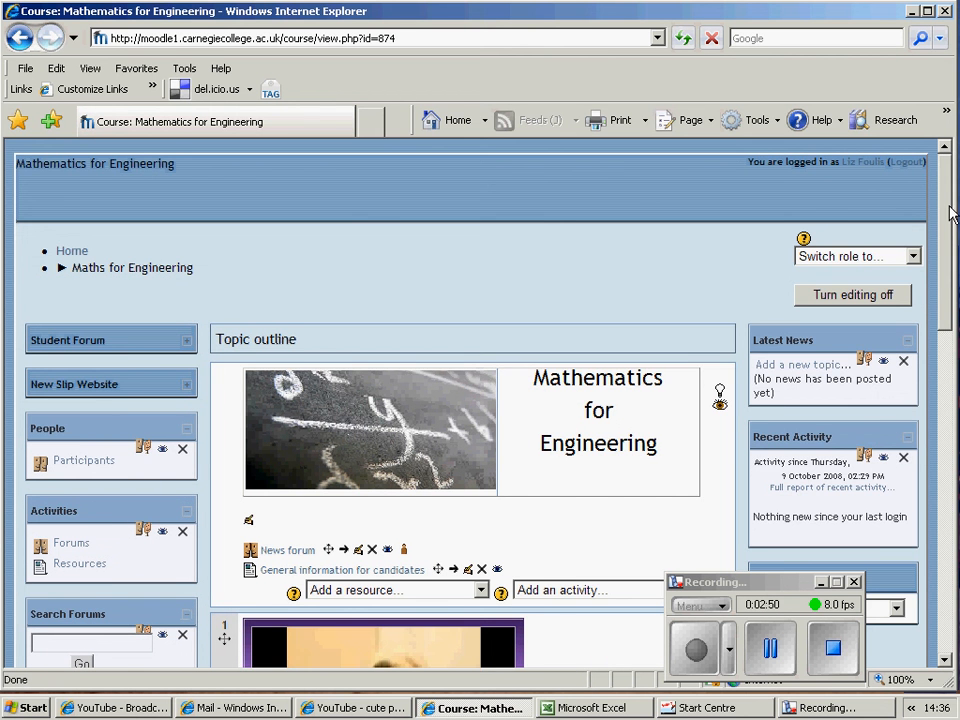
pyautogui.scroll(-3)
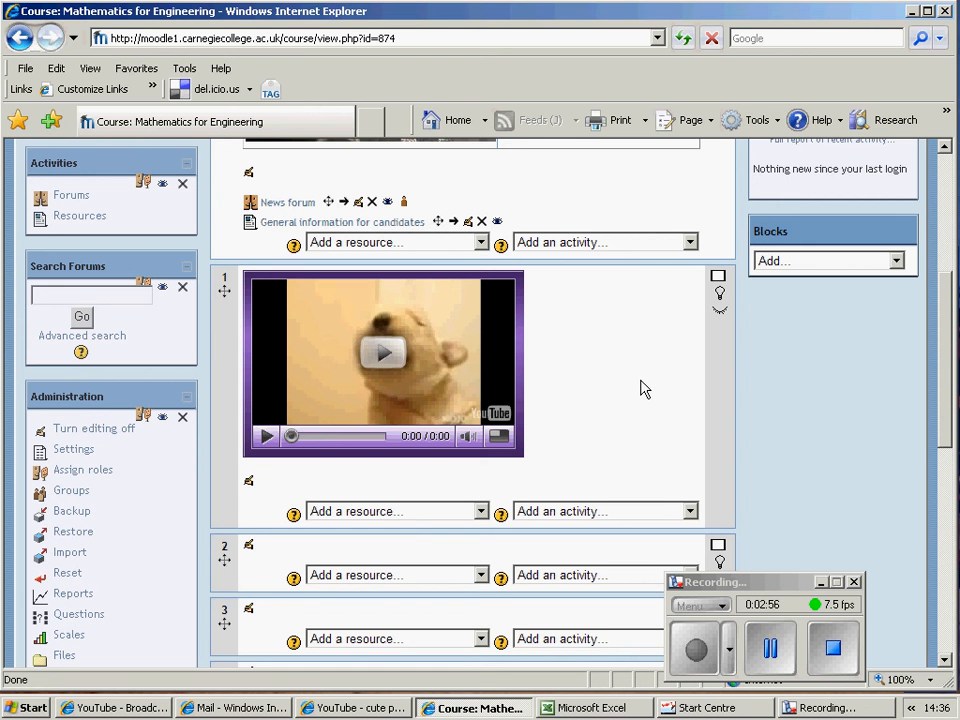
pyautogui.moveTo(630, 393)
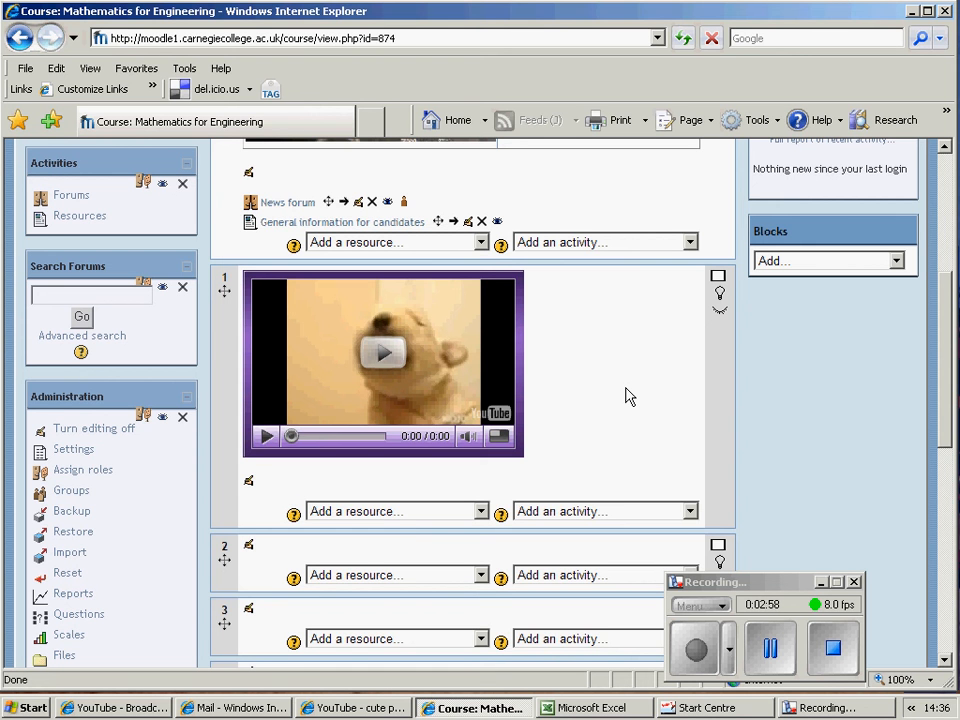
pyautogui.moveTo(625, 393)
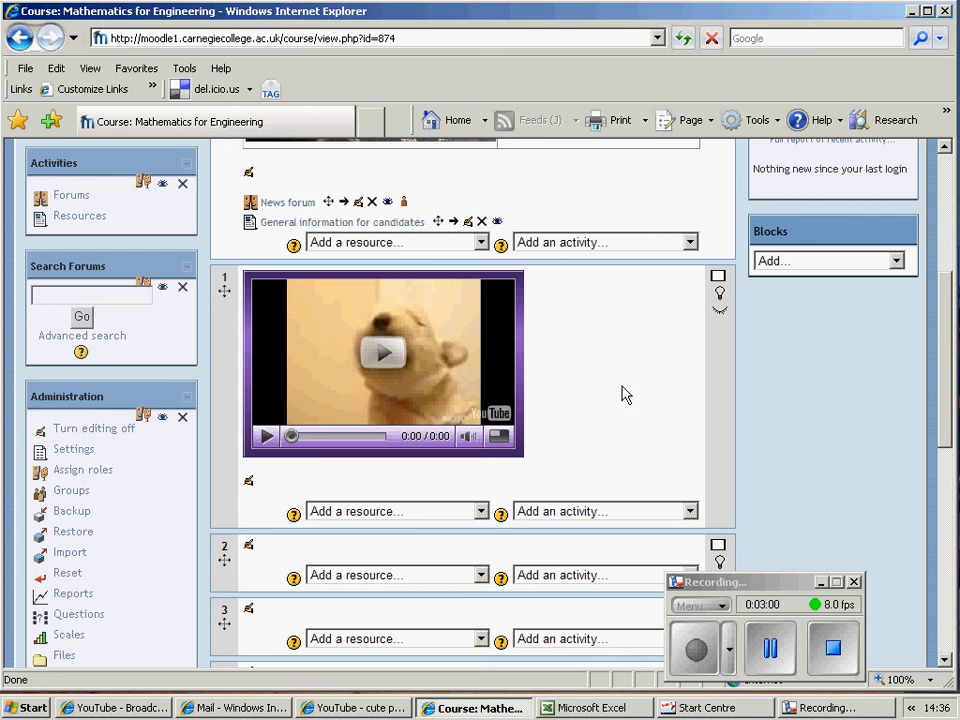
pyautogui.moveTo(614, 384)
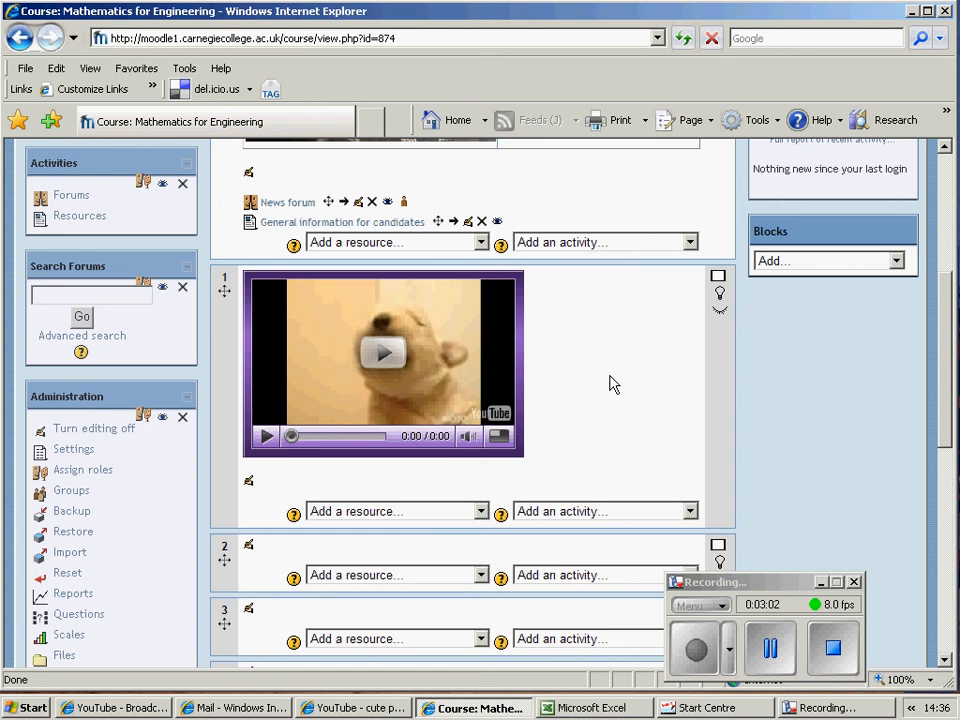
pyautogui.moveTo(628, 380)
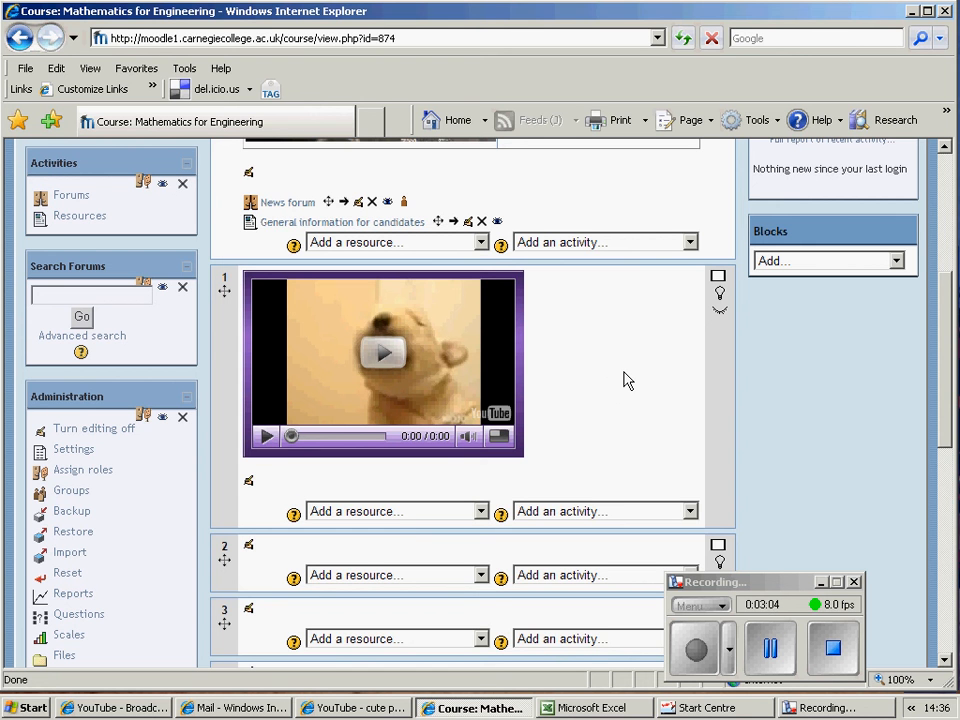